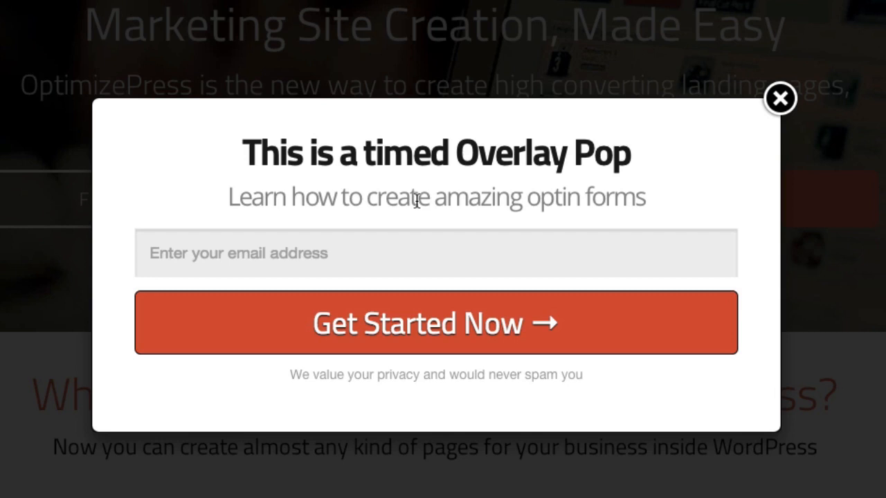
pyautogui.moveTo(462, 212)
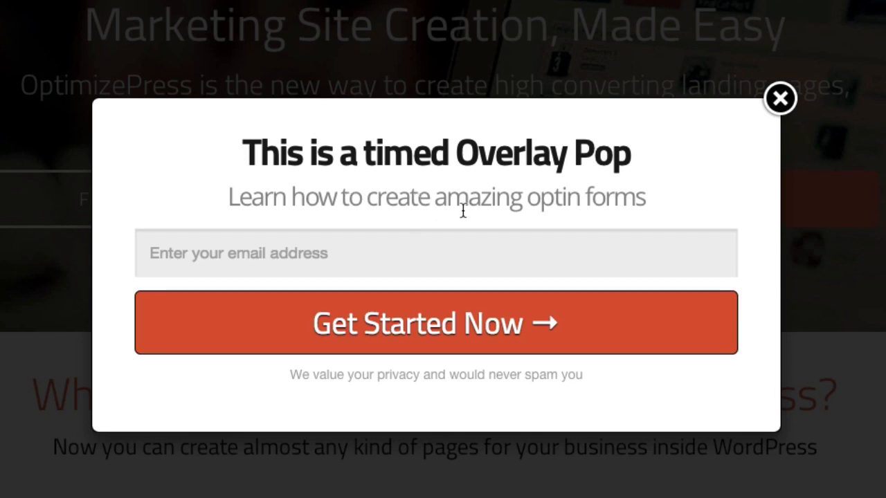
pyautogui.moveTo(365, 269)
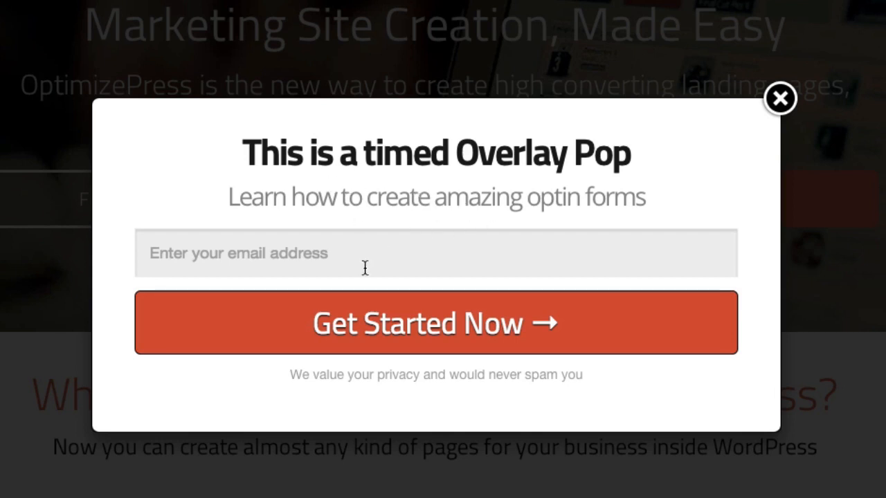
pyautogui.moveTo(744, 168)
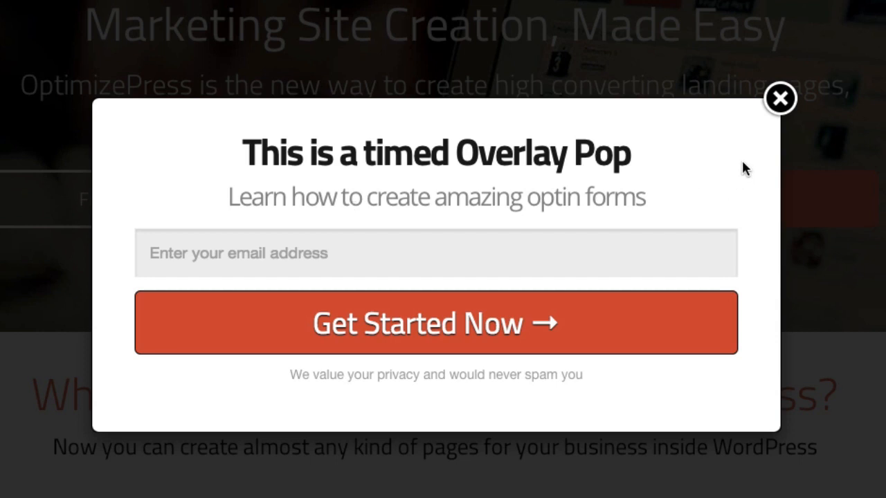
pyautogui.moveTo(740, 149)
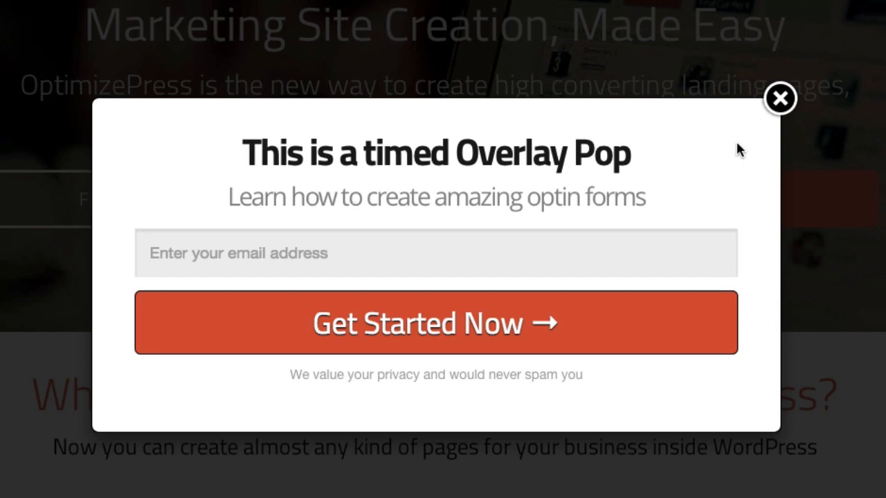
pyautogui.moveTo(781, 99)
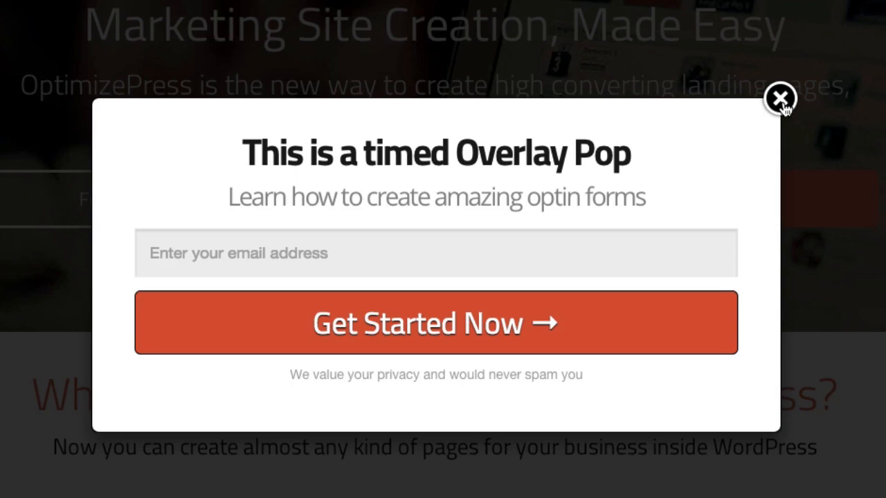
# Close the popup preview and open the landing page in the Live Editor
pyautogui.click(780, 97)
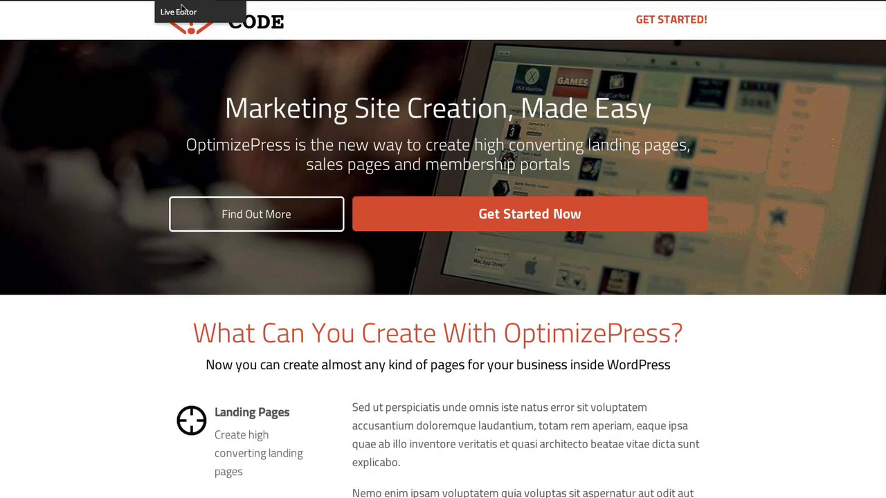
pyautogui.click(179, 11)
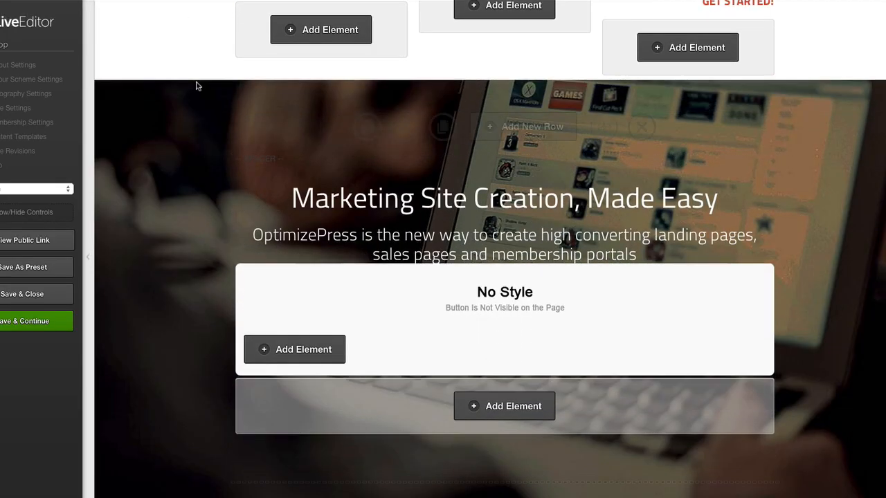
pyautogui.moveTo(484, 290)
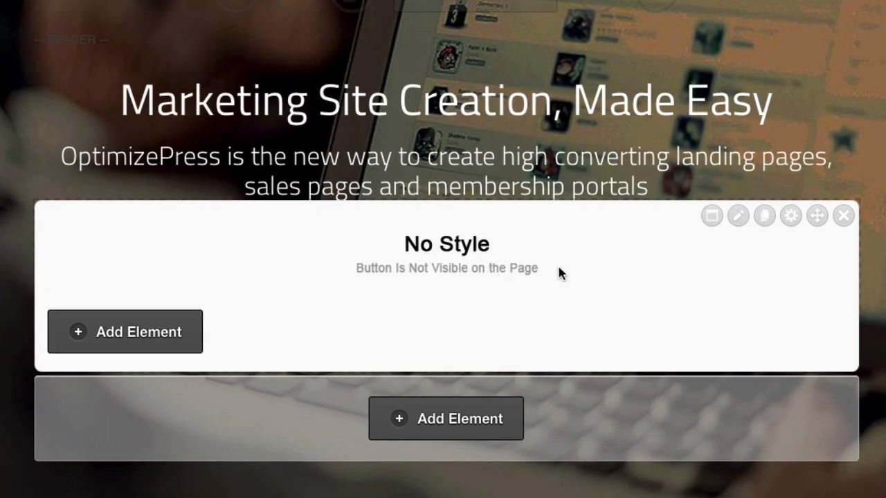
pyautogui.moveTo(470, 261)
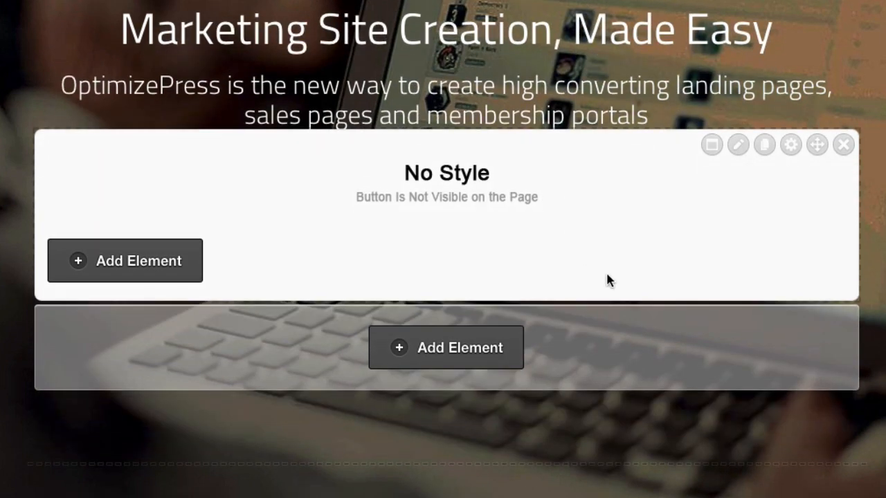
pyautogui.moveTo(575, 251)
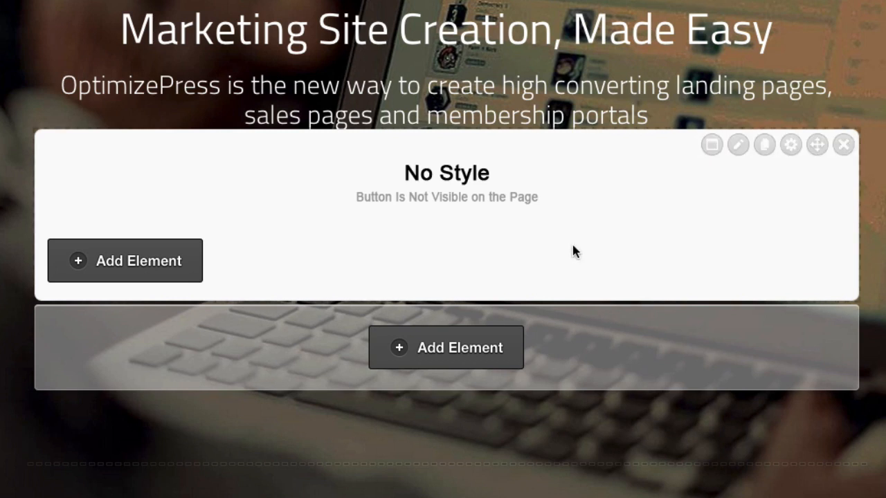
pyautogui.moveTo(540, 187)
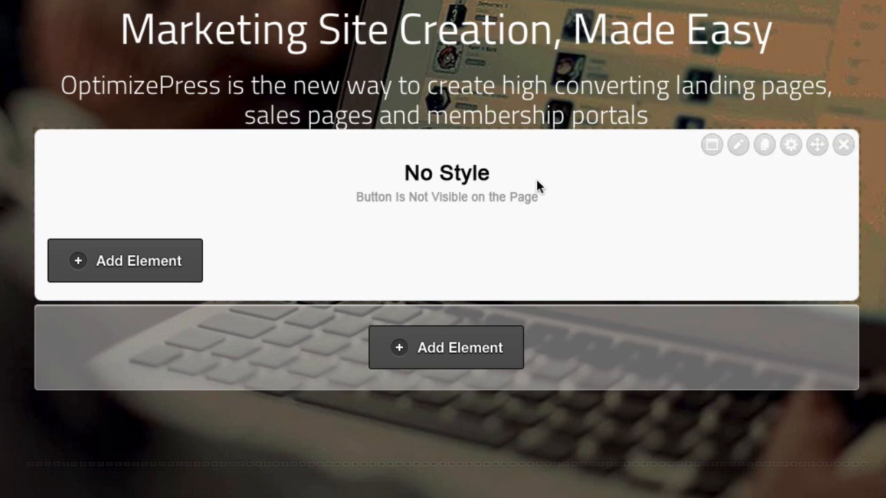
pyautogui.moveTo(623, 204)
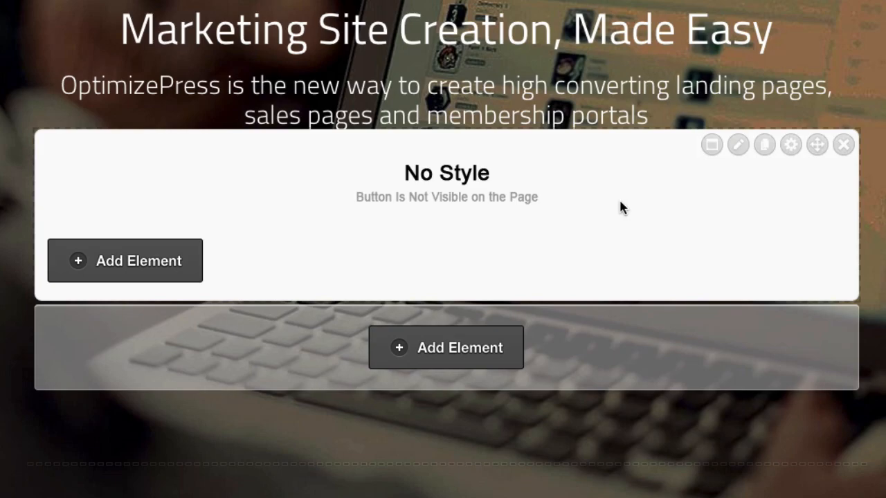
# Edit the hidden No Style element and scroll through its OverlayOptimizer window settings
pyautogui.click(789, 144)
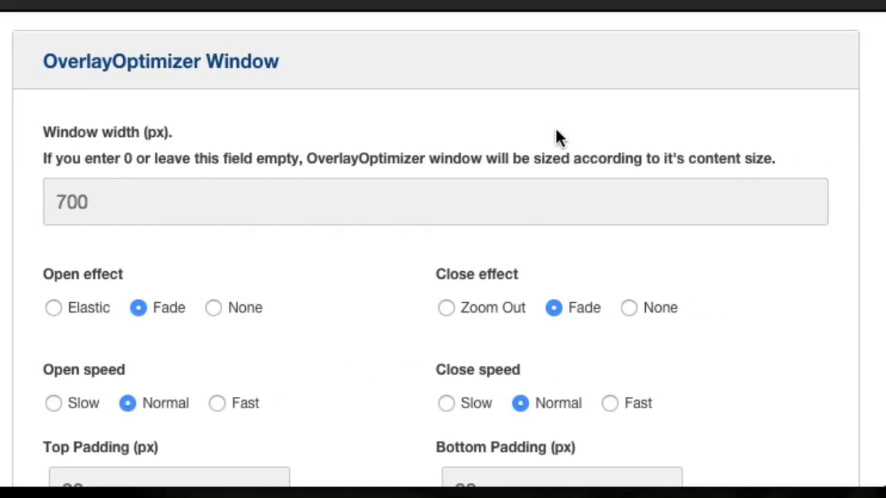
pyautogui.scroll(-3)
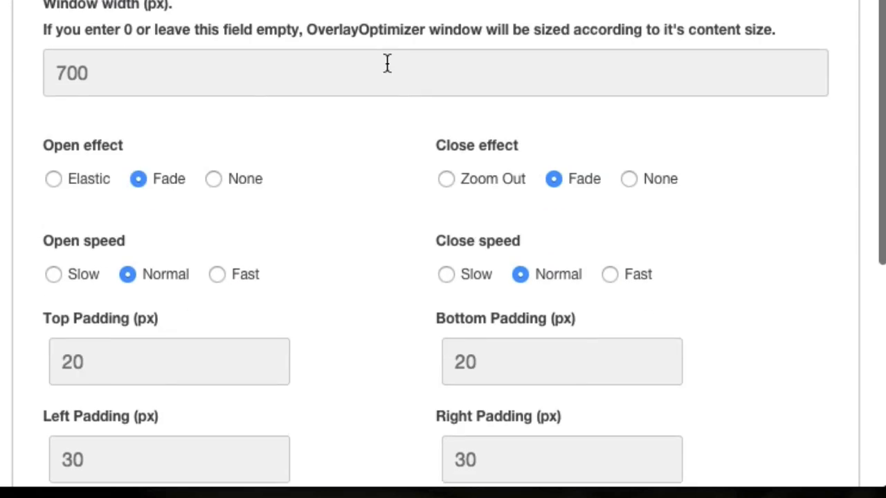
pyautogui.moveTo(313, 220)
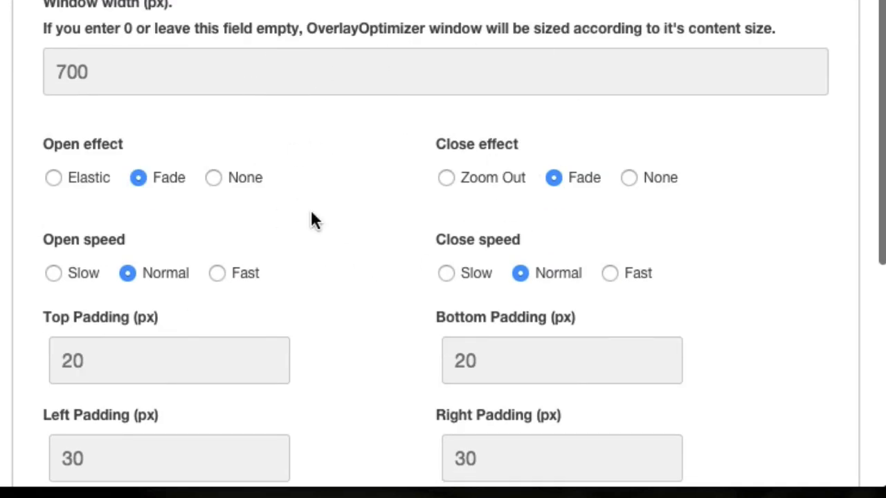
pyautogui.scroll(-3)
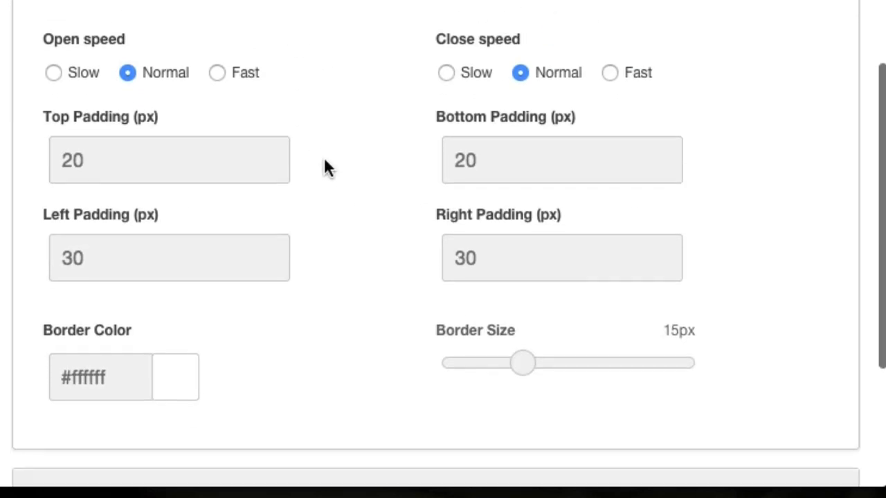
pyautogui.scroll(-3)
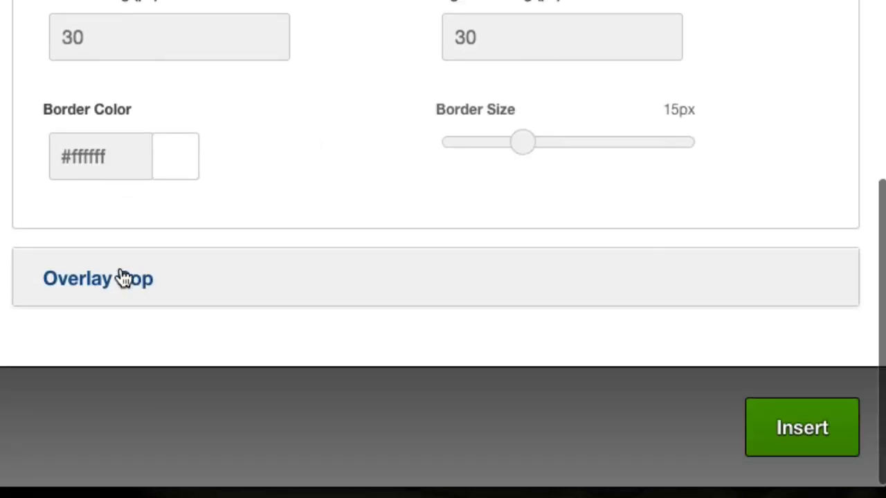
pyautogui.click(97, 279)
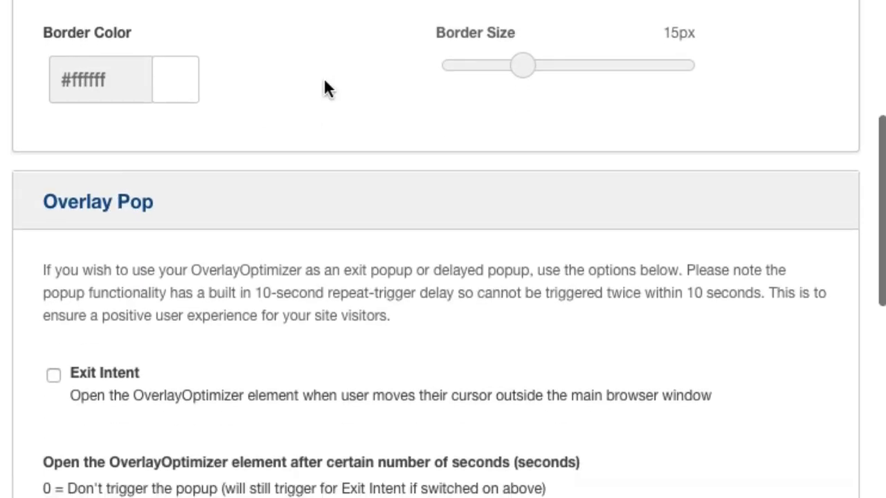
pyautogui.scroll(-3)
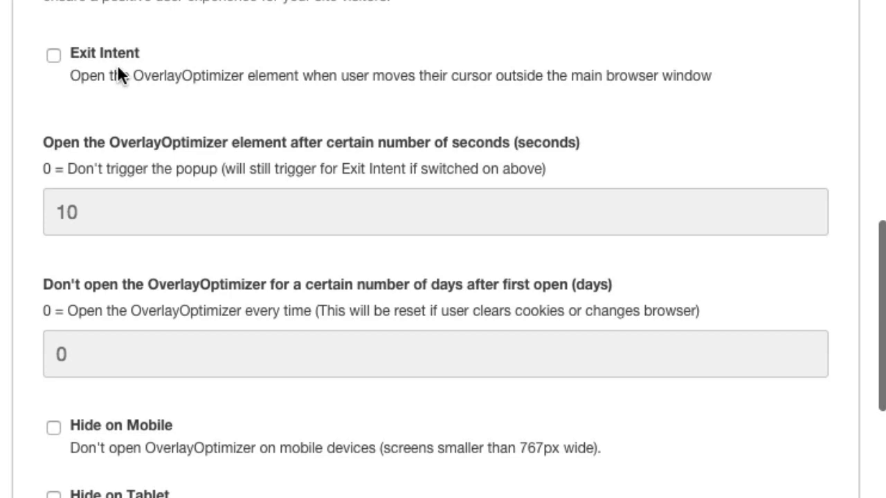
pyautogui.moveTo(284, 48)
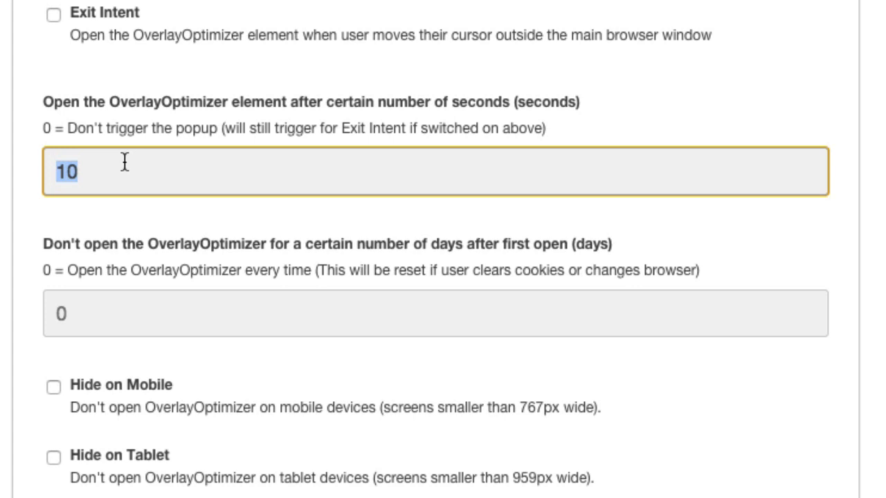
pyautogui.moveTo(127, 306)
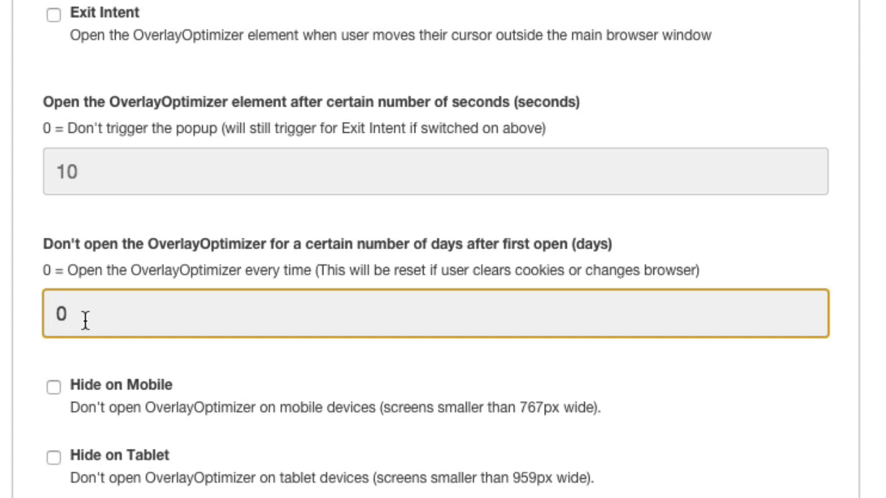
pyautogui.moveTo(80, 320)
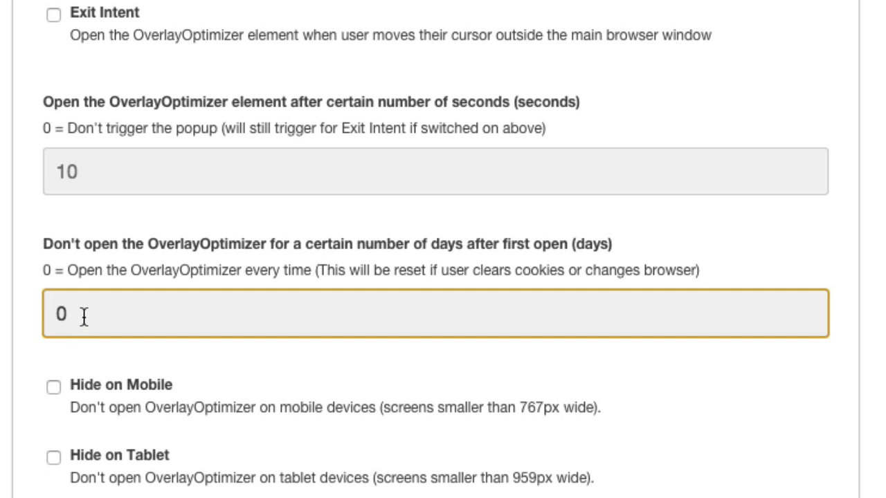
pyautogui.moveTo(128, 319)
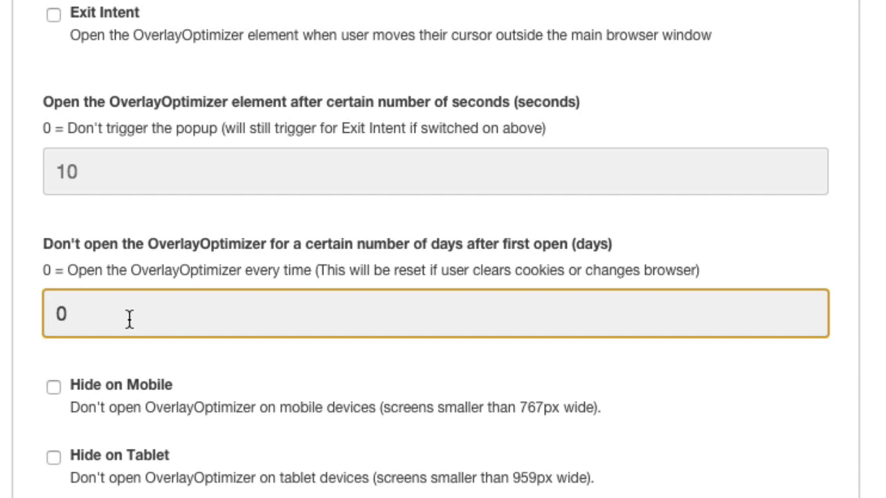
pyautogui.moveTo(89, 315)
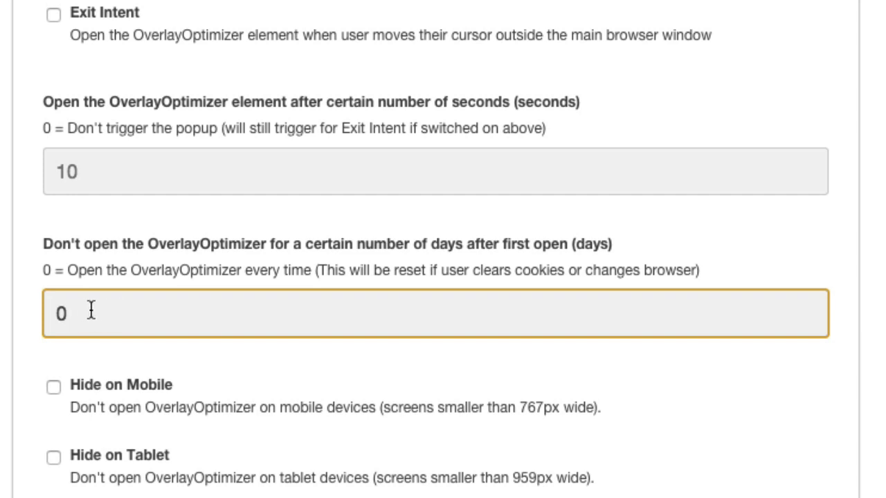
pyautogui.moveTo(107, 319)
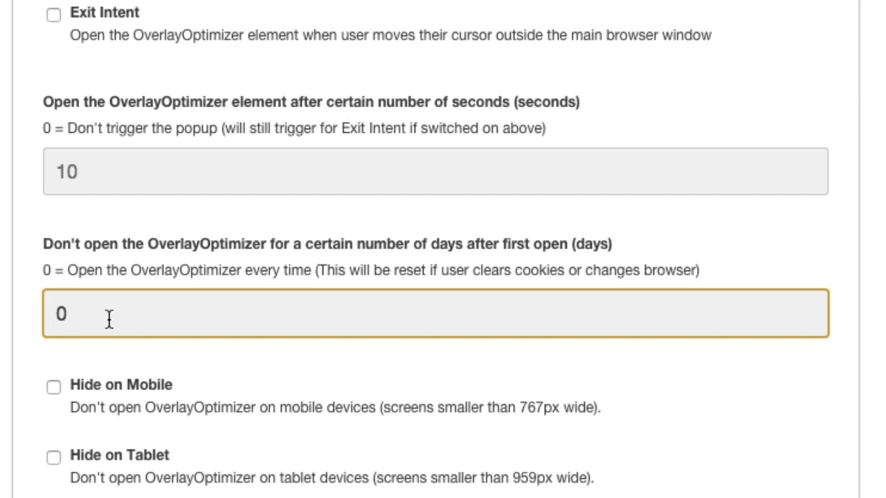
pyautogui.moveTo(77, 315)
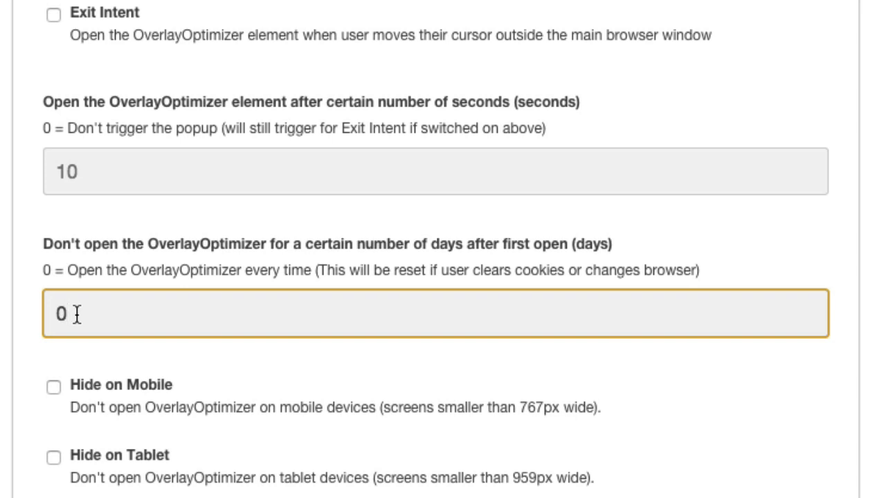
pyautogui.moveTo(126, 311)
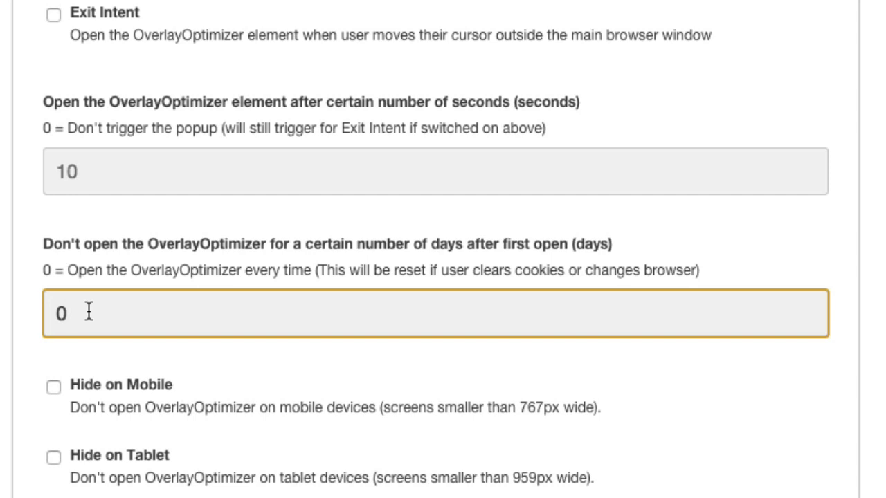
pyautogui.scroll(-3)
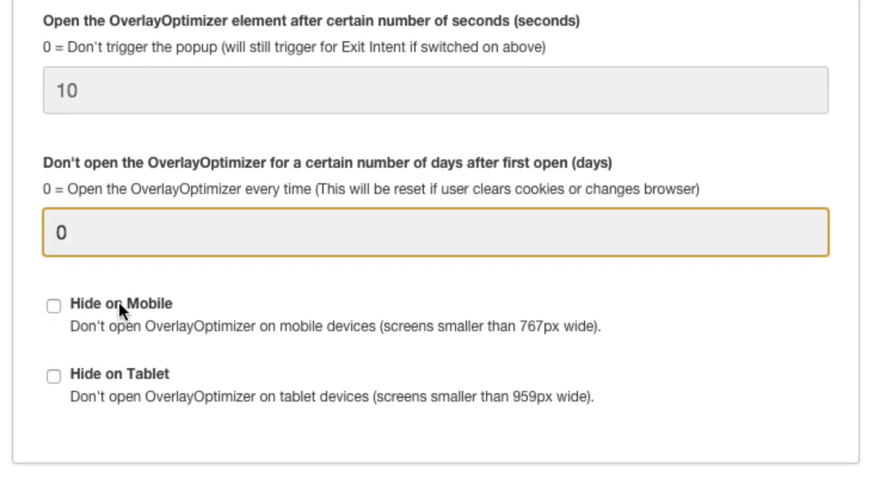
pyautogui.moveTo(115, 358)
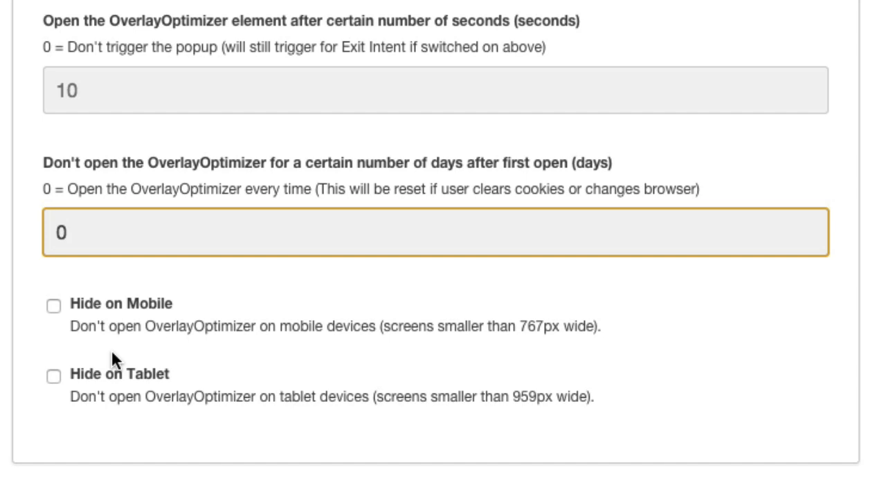
pyautogui.moveTo(107, 357)
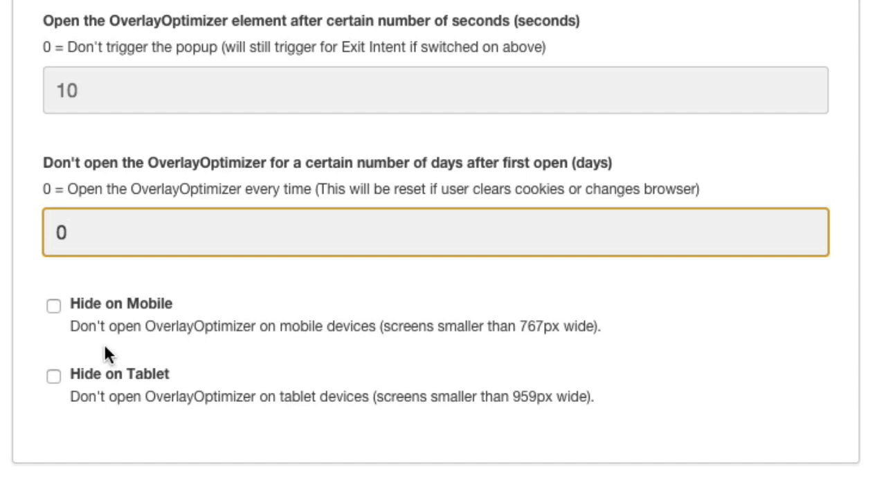
pyautogui.moveTo(154, 358)
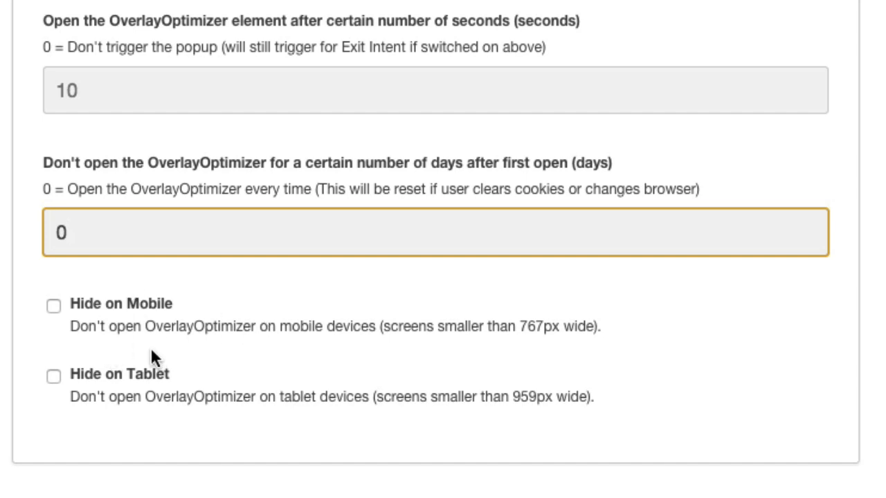
pyautogui.moveTo(124, 315)
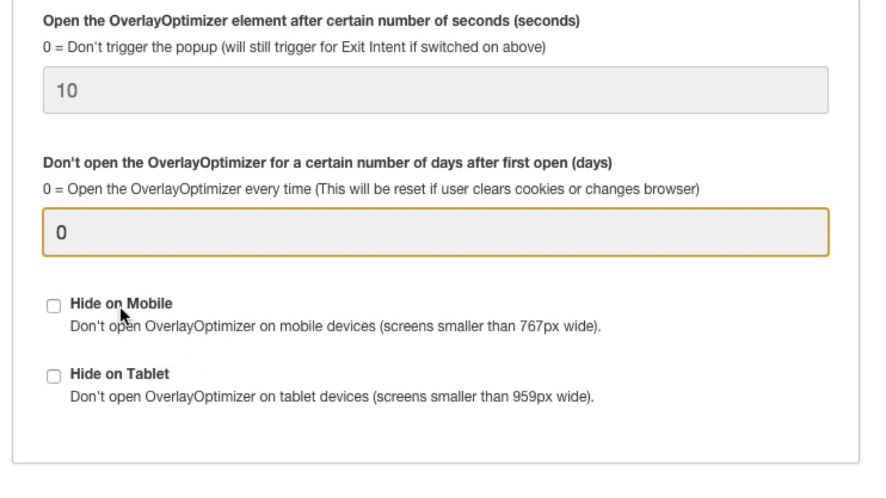
pyautogui.moveTo(201, 320)
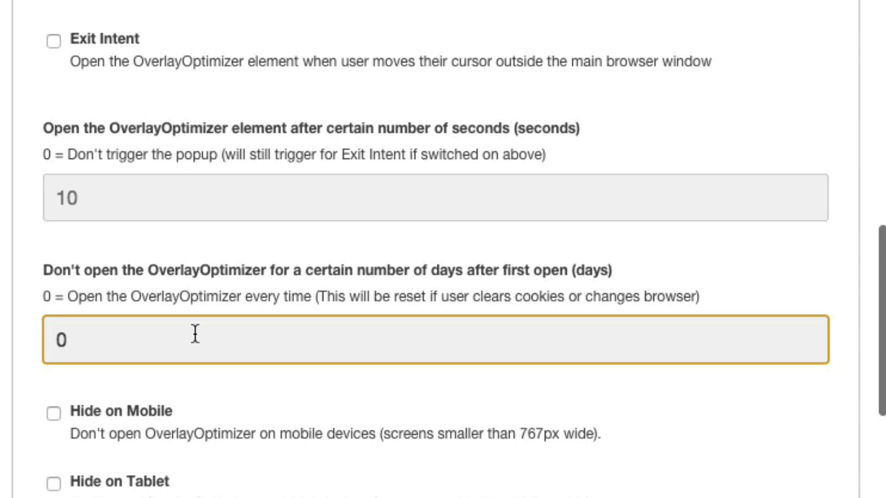
# Change the OverlayOptimizer open delay from 10 to 5 seconds
pyautogui.scroll(3)
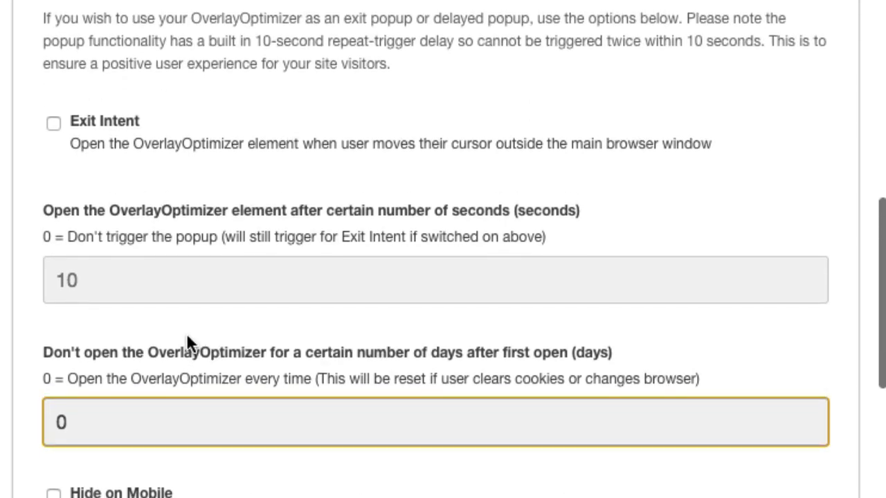
pyautogui.moveTo(132, 284)
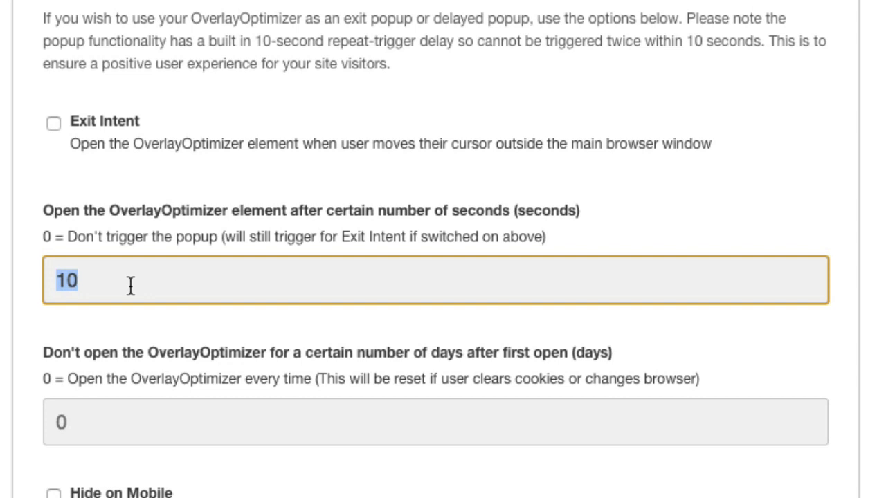
pyautogui.write('5')
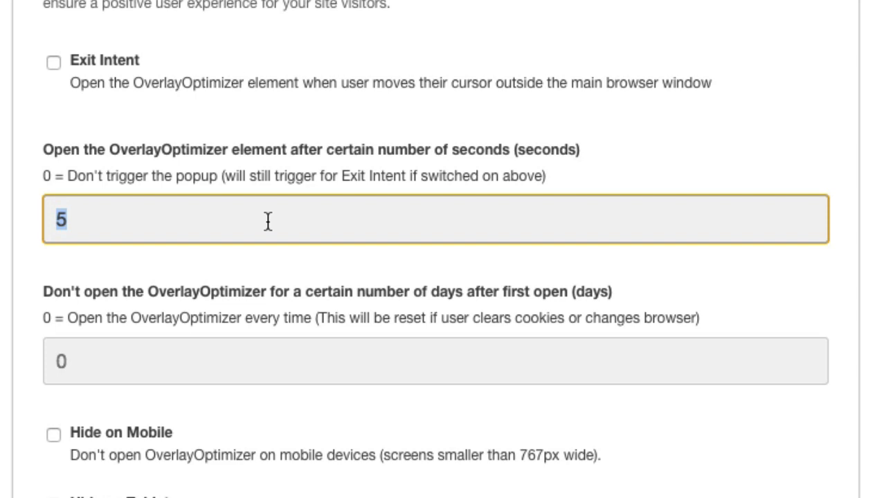
pyautogui.moveTo(147, 219)
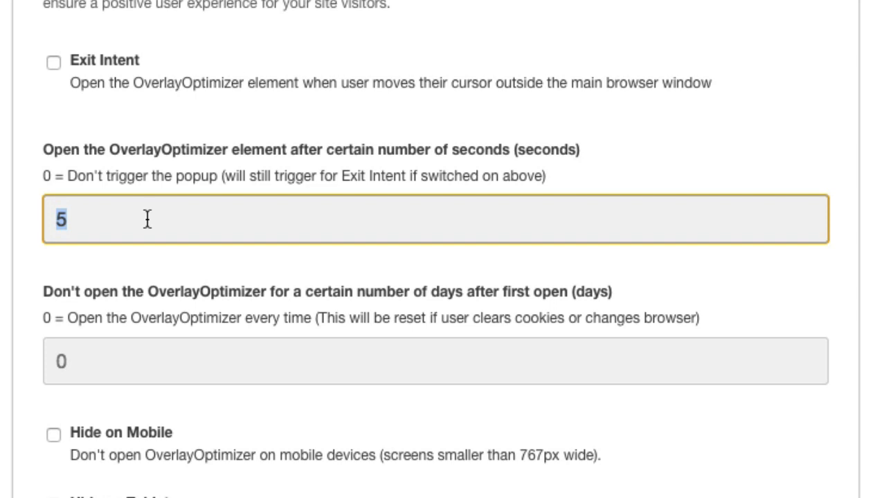
pyautogui.moveTo(148, 267)
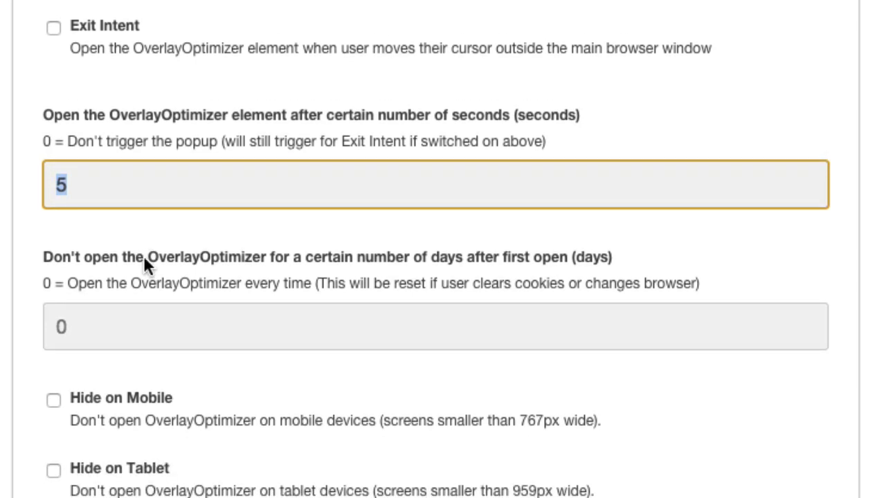
pyautogui.moveTo(118, 218)
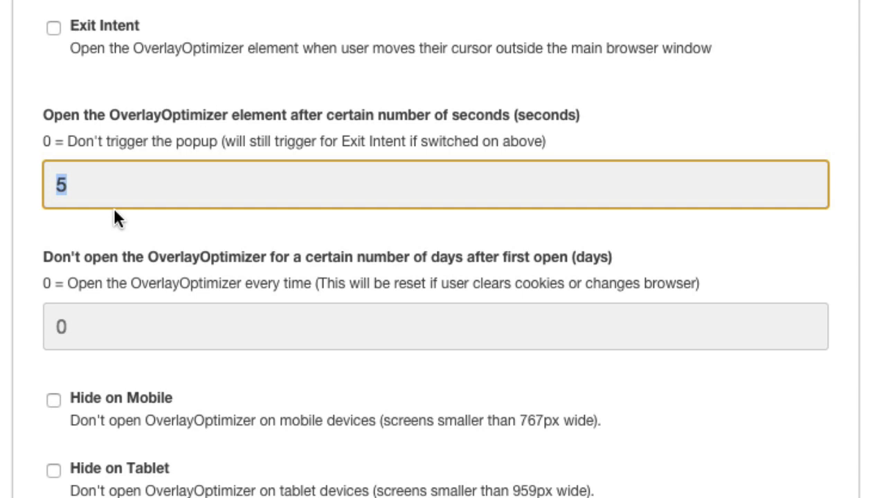
pyautogui.moveTo(160, 240)
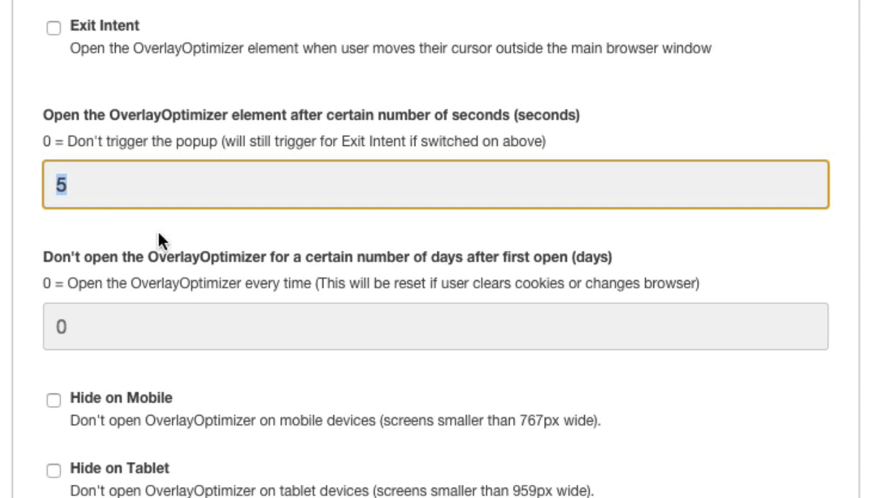
pyautogui.moveTo(173, 201)
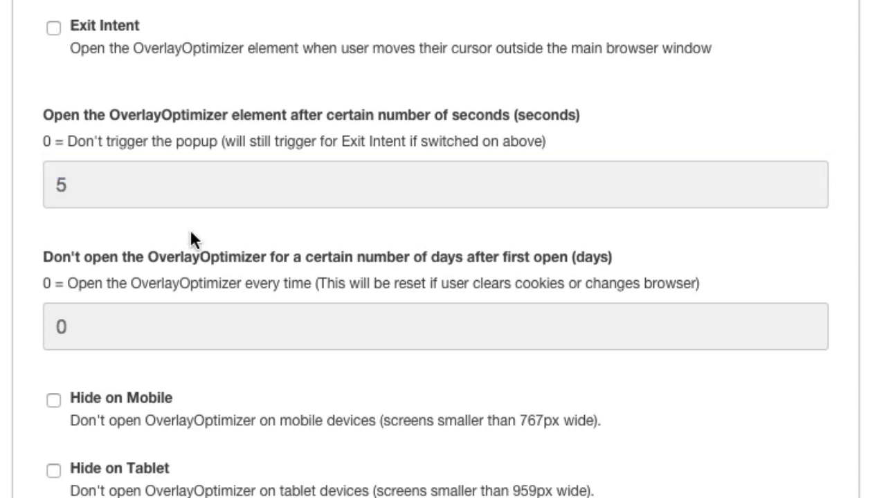
pyautogui.moveTo(174, 268)
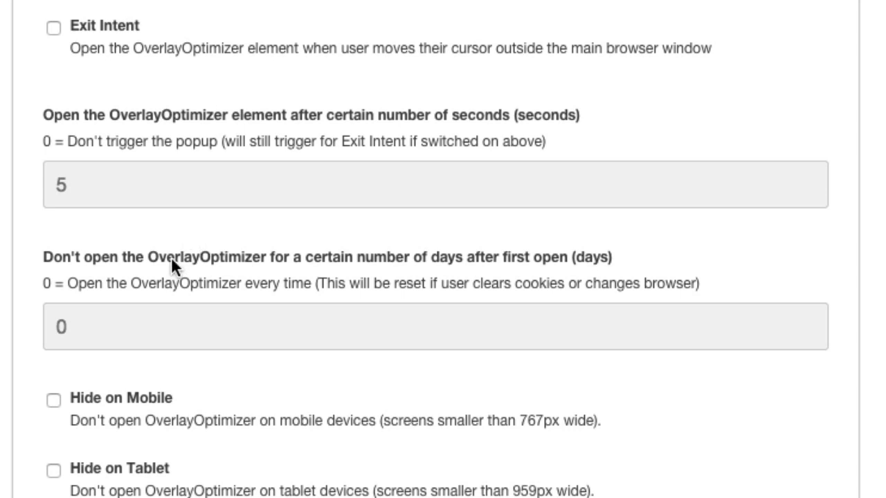
pyautogui.click(436, 326)
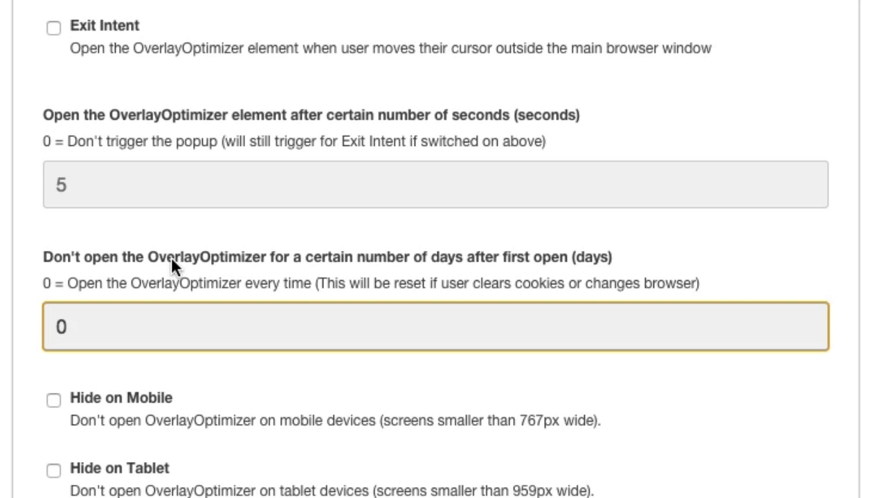
pyautogui.moveTo(151, 266)
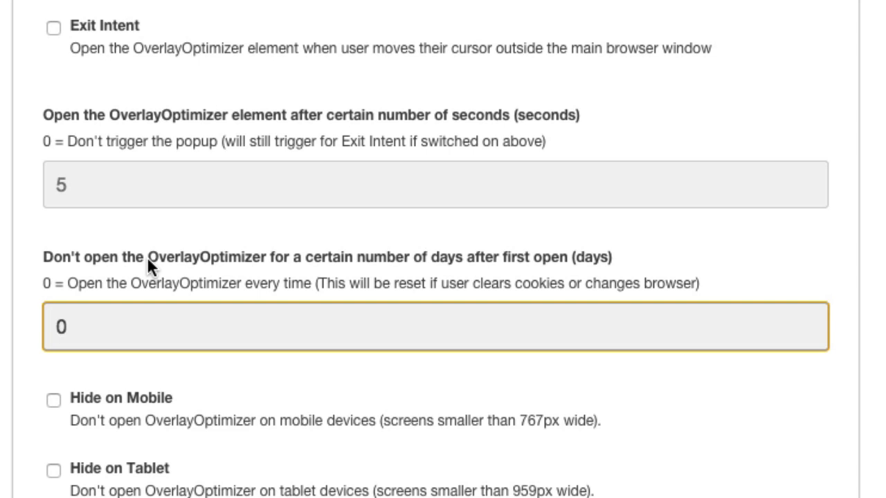
pyautogui.moveTo(293, 178)
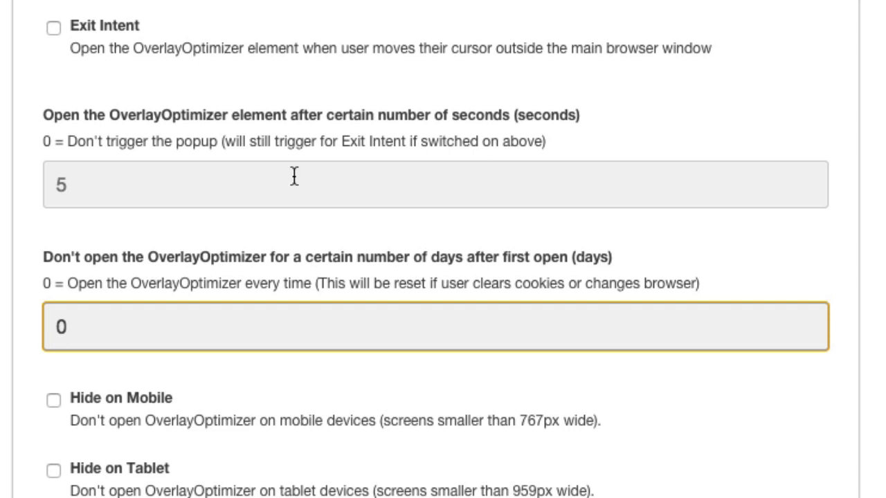
pyautogui.moveTo(282, 189)
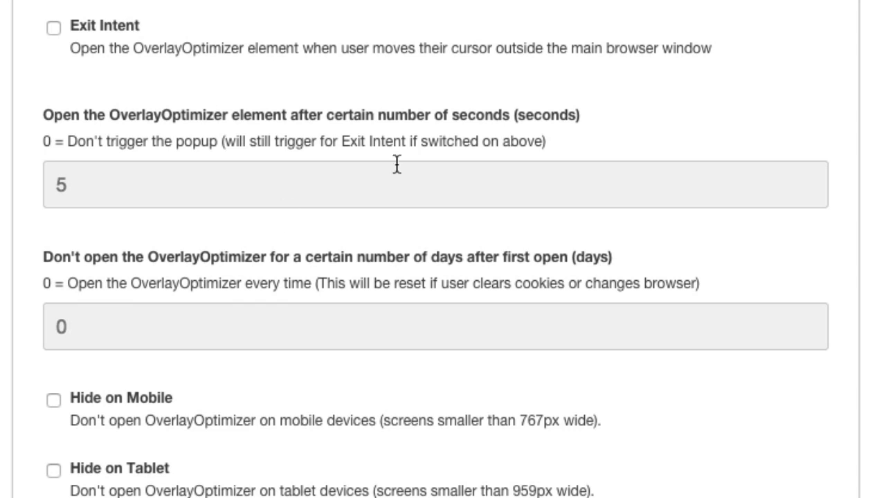
# Insert the 5-second popup element, save and close the page, then reload it
pyautogui.scroll(-3)
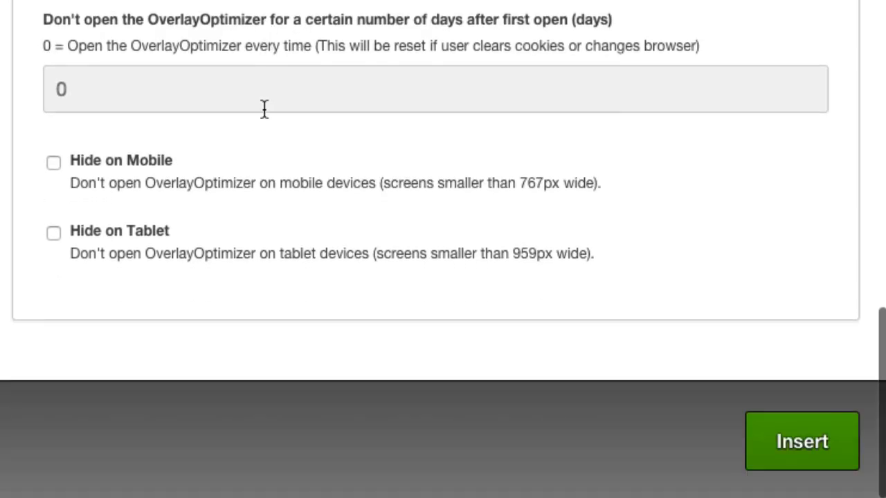
pyautogui.click(802, 440)
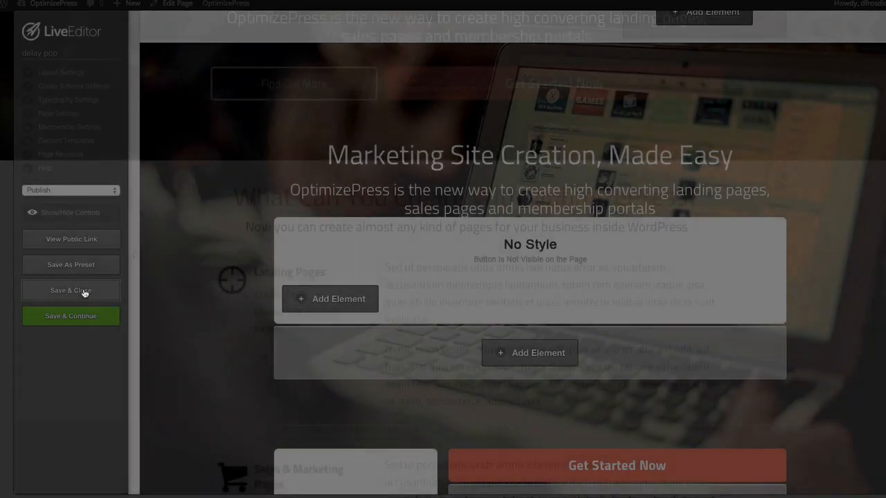
pyautogui.click(71, 290)
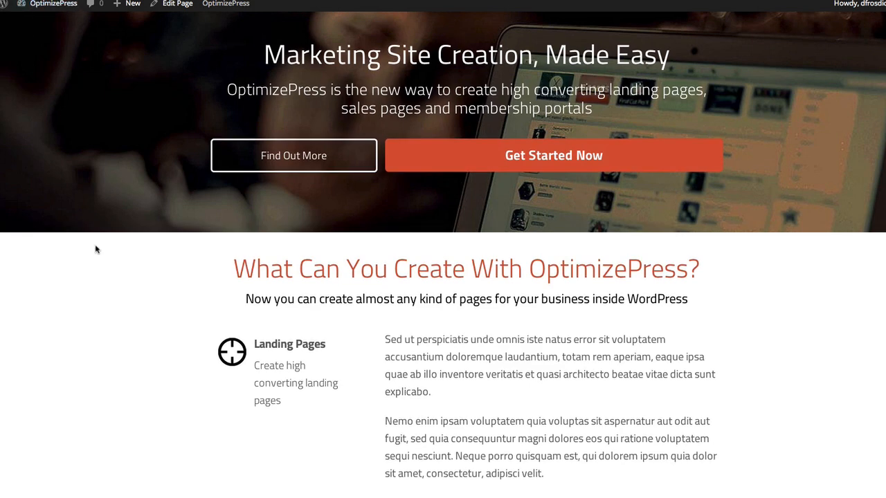
pyautogui.rightClick(97, 249)
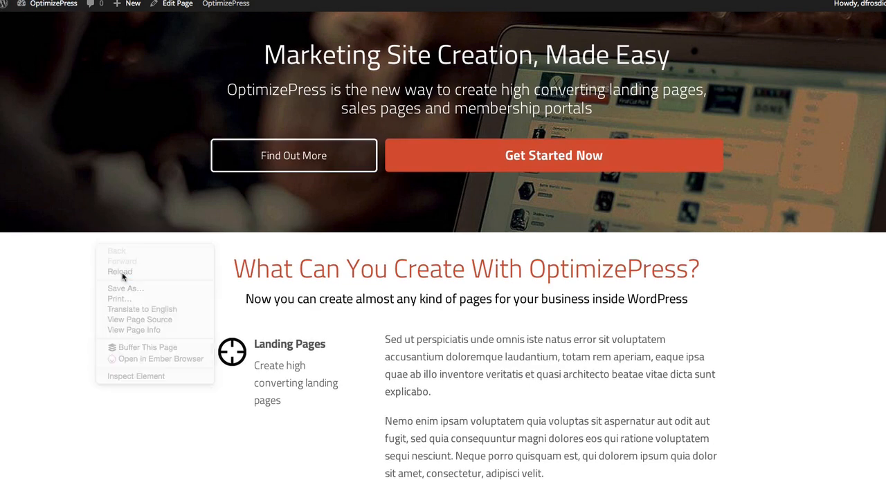